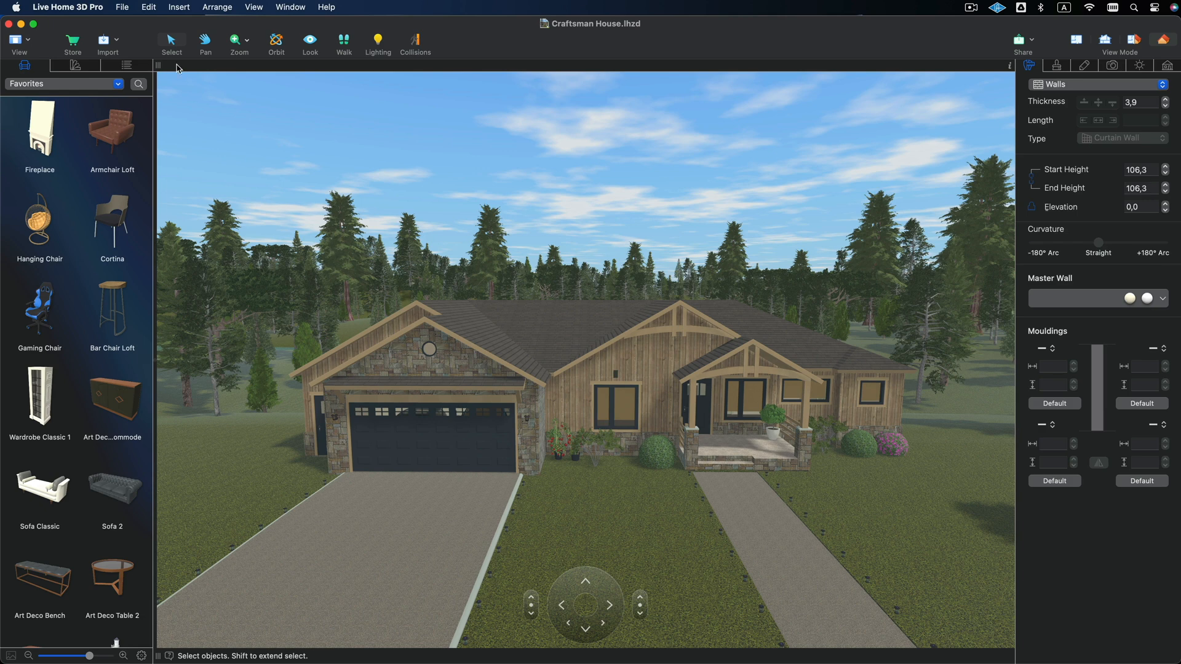
# - Open the File menu to reach the Open Recent projects list
pyautogui.click(122, 7)
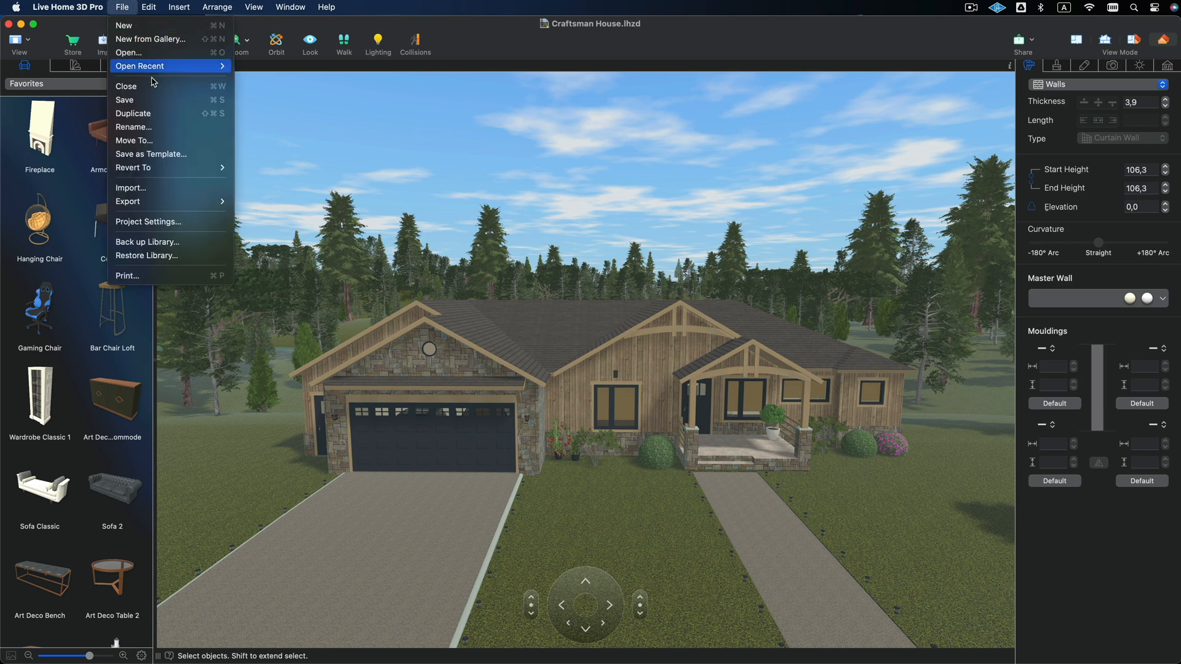
pyautogui.moveTo(129, 201)
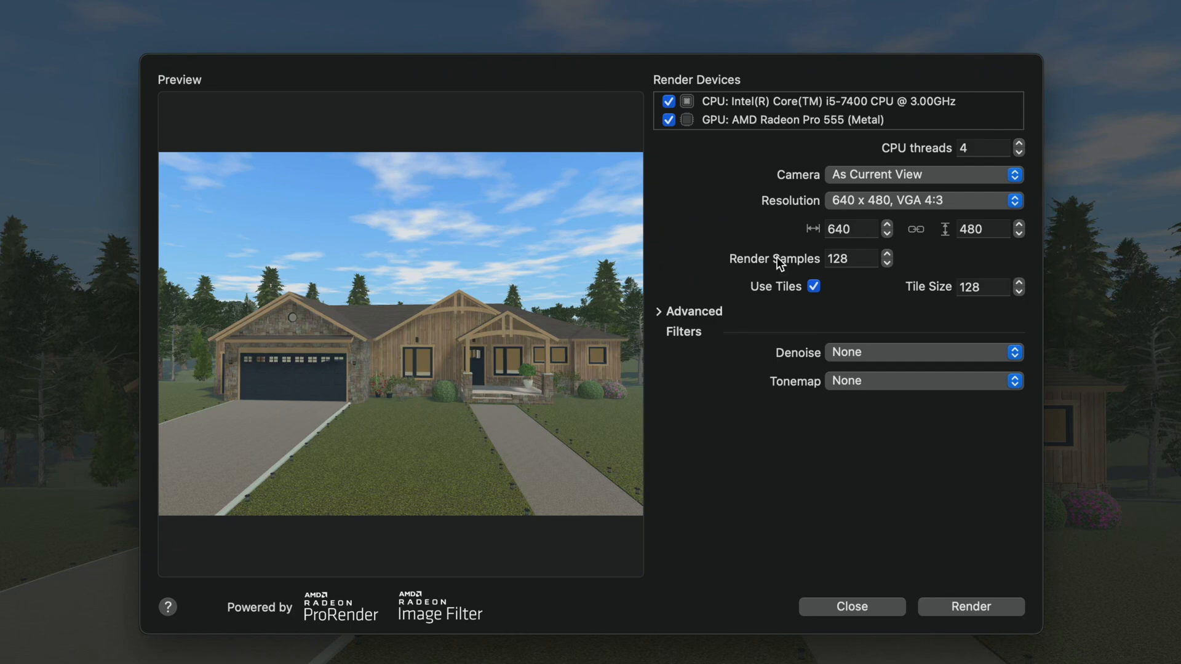
pyautogui.click(923, 174)
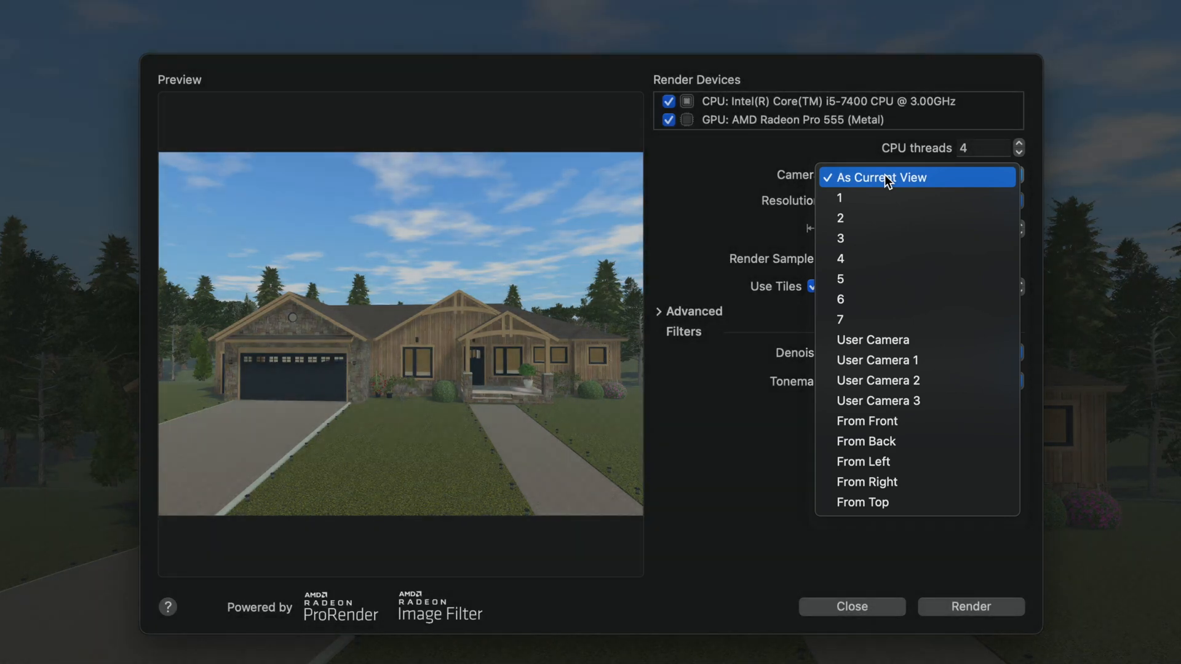
pyautogui.click(882, 177)
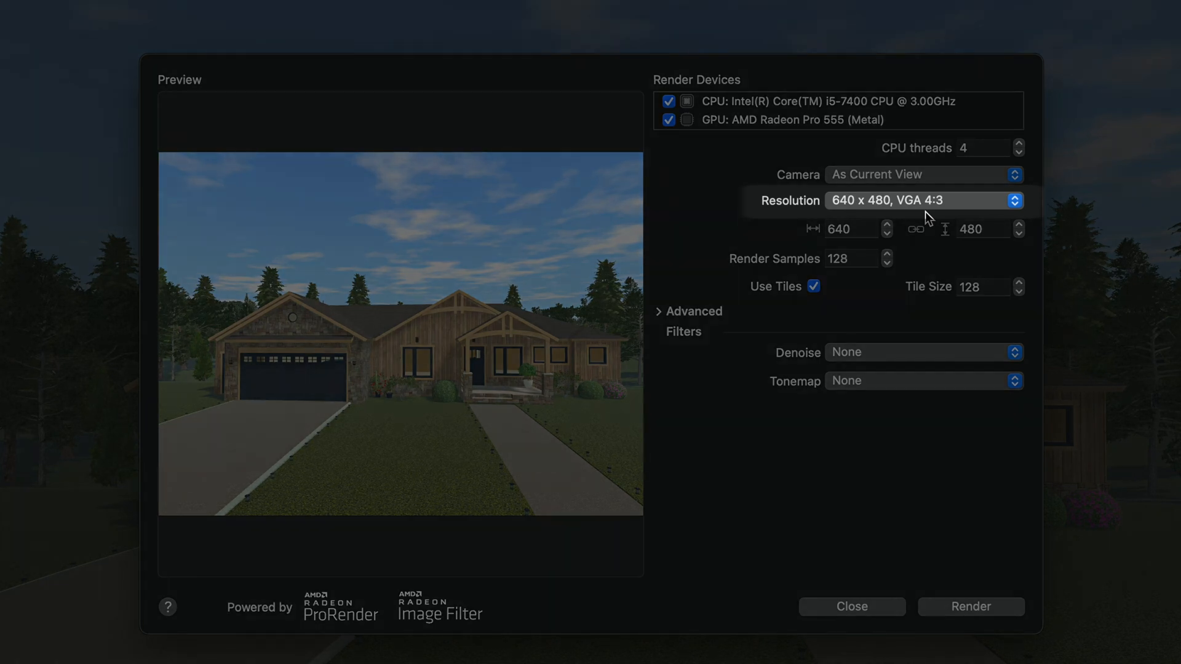
pyautogui.click(924, 200)
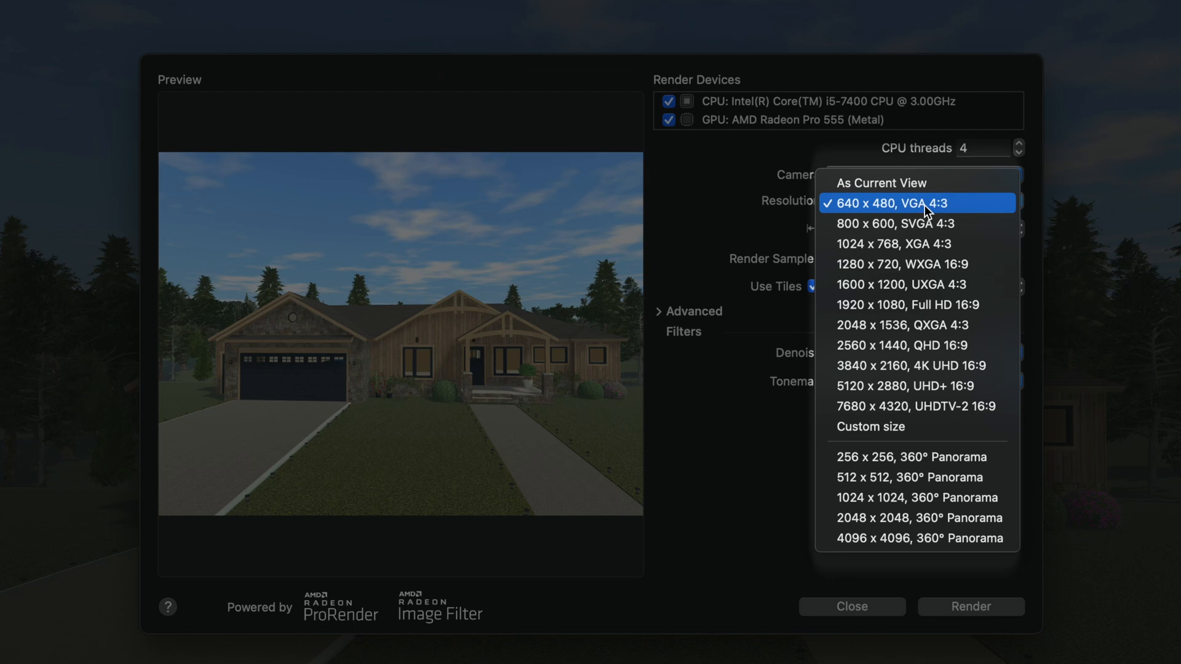
pyautogui.click(903, 203)
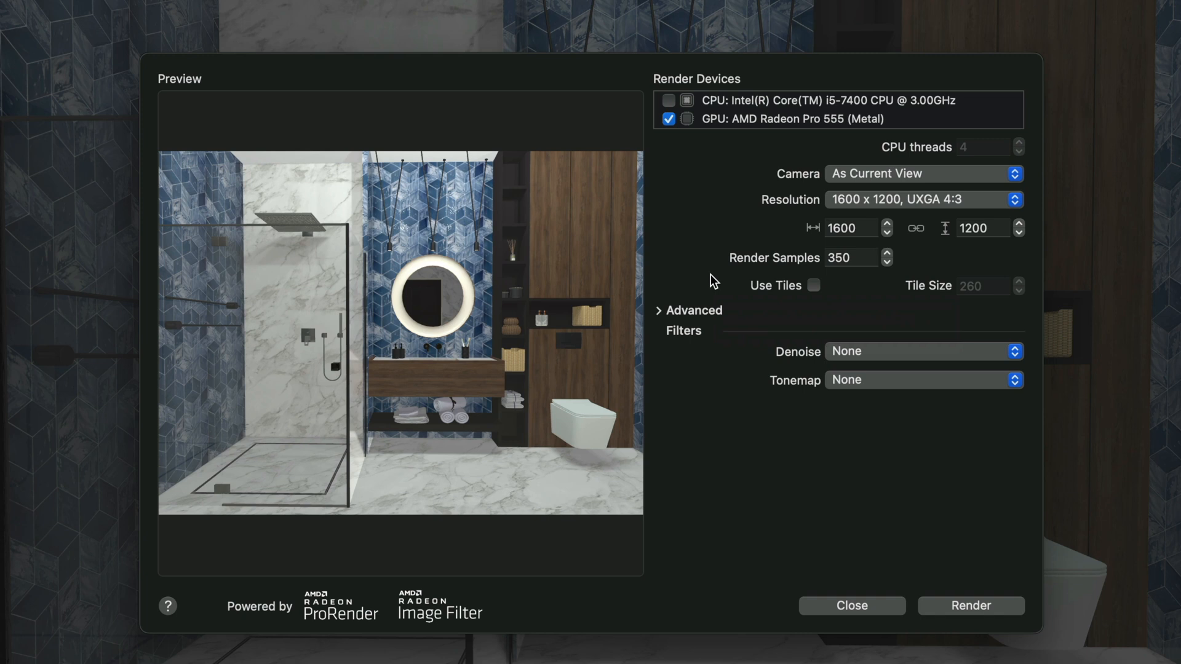
pyautogui.moveTo(889, 489)
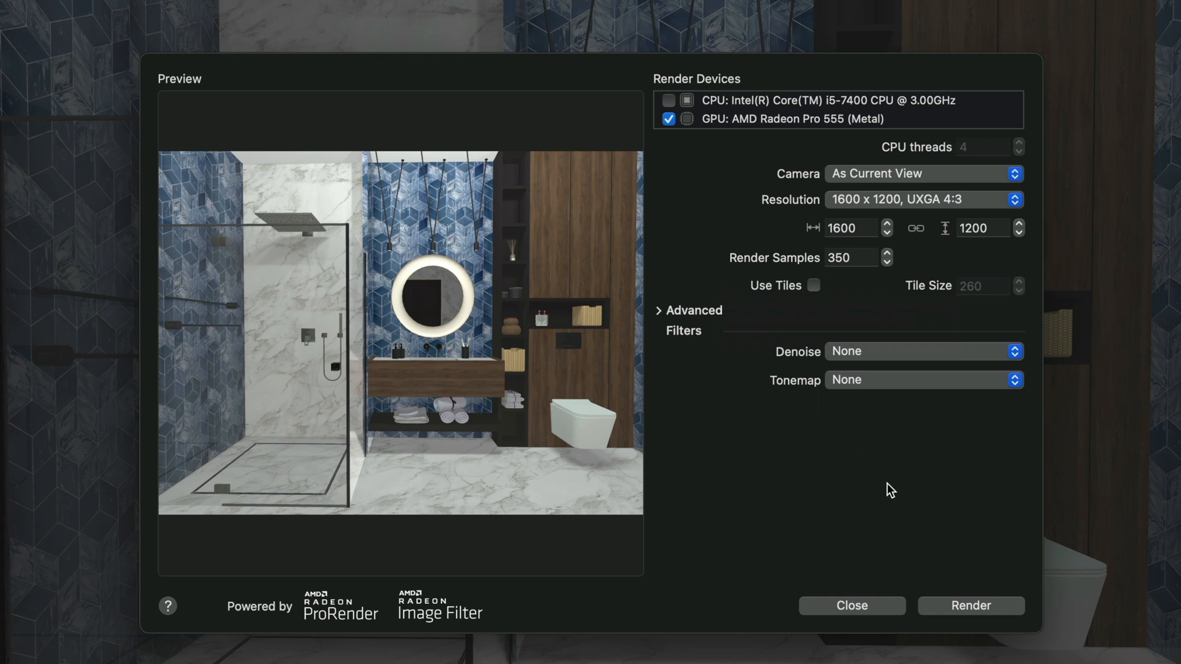
# - Render the bathroom scene on GPU at 1600 x 1200 with 350 samples
pyautogui.click(971, 606)
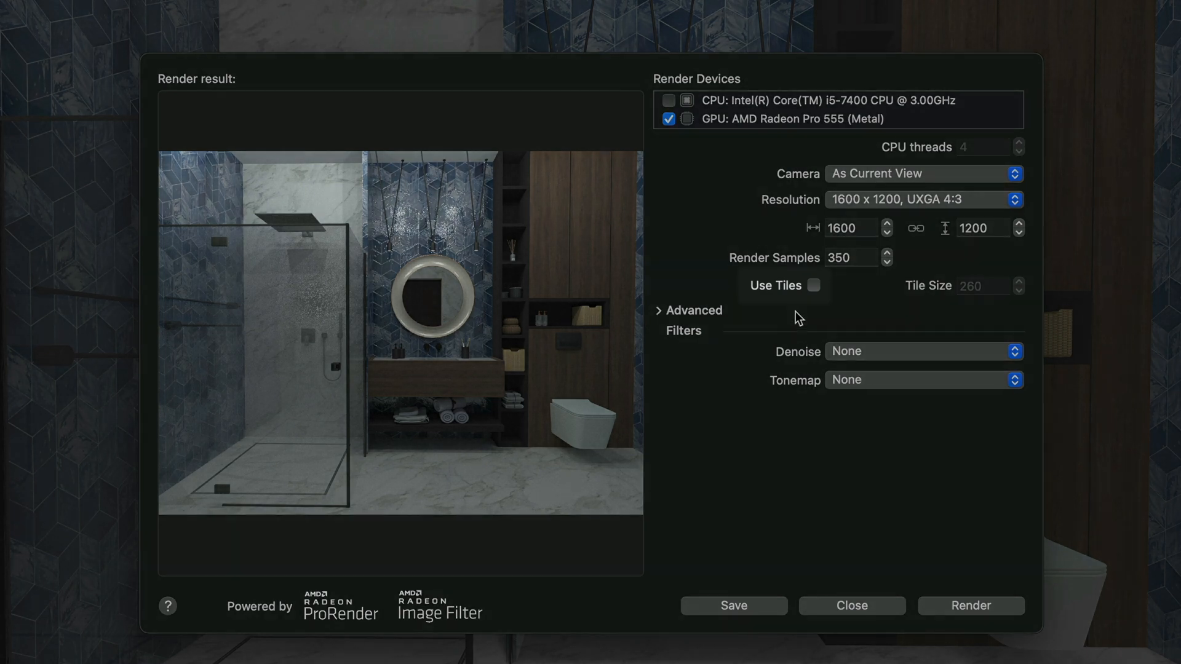
# - Enable Use Tiles, re-render the bathroom, and start saving the result
pyautogui.click(814, 286)
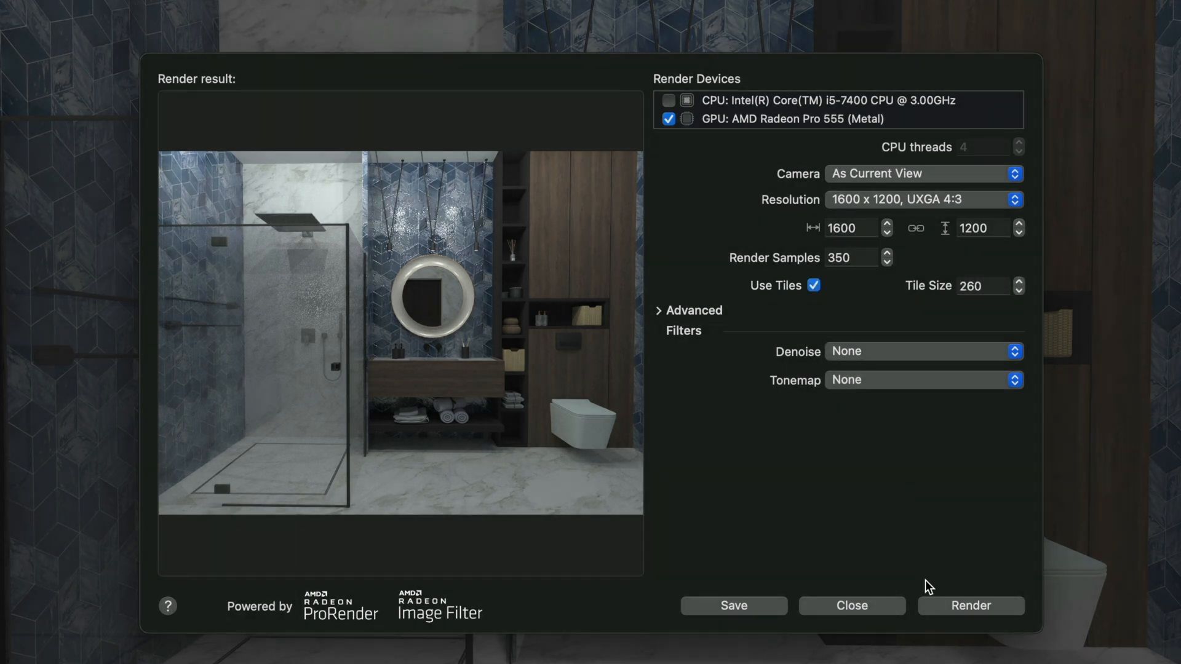
pyautogui.click(971, 606)
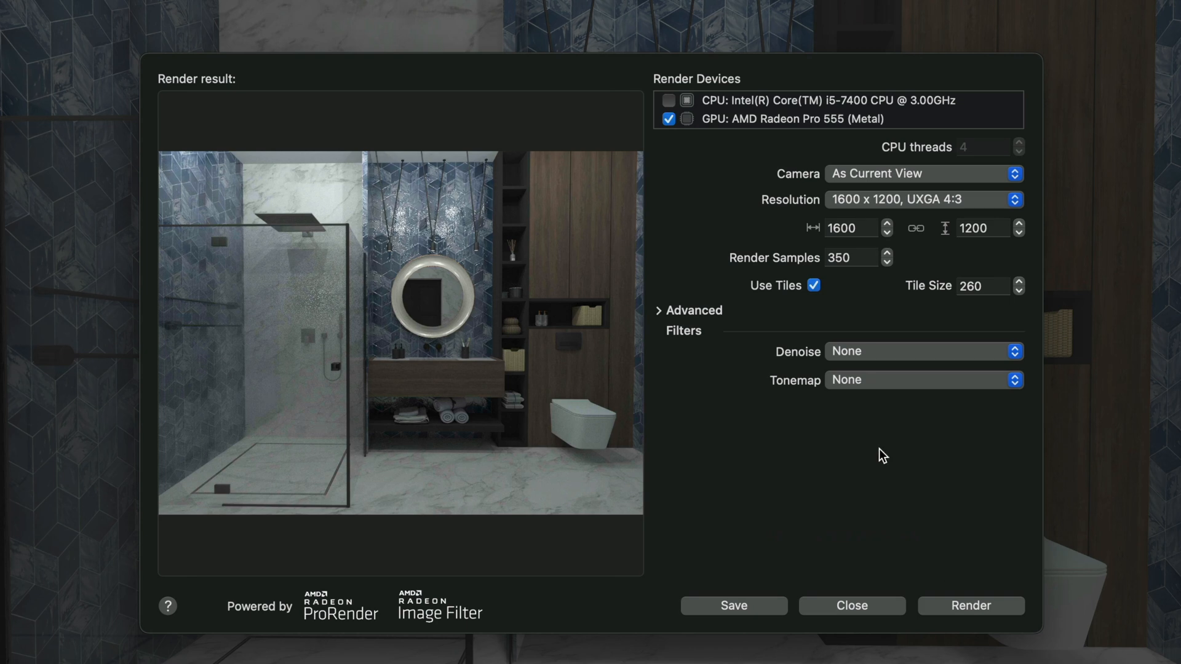
pyautogui.click(733, 605)
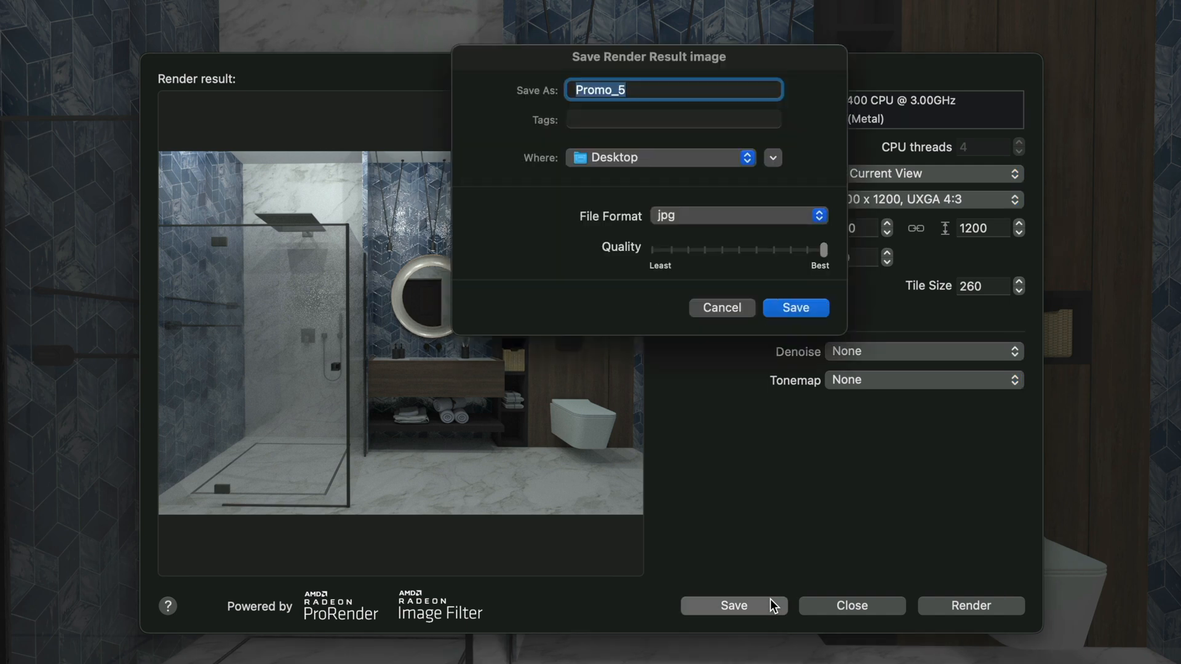
# - Save the bathroom render to the Desktop as a best-quality JPG named 'Bathroom'
pyautogui.write('Bathroom')
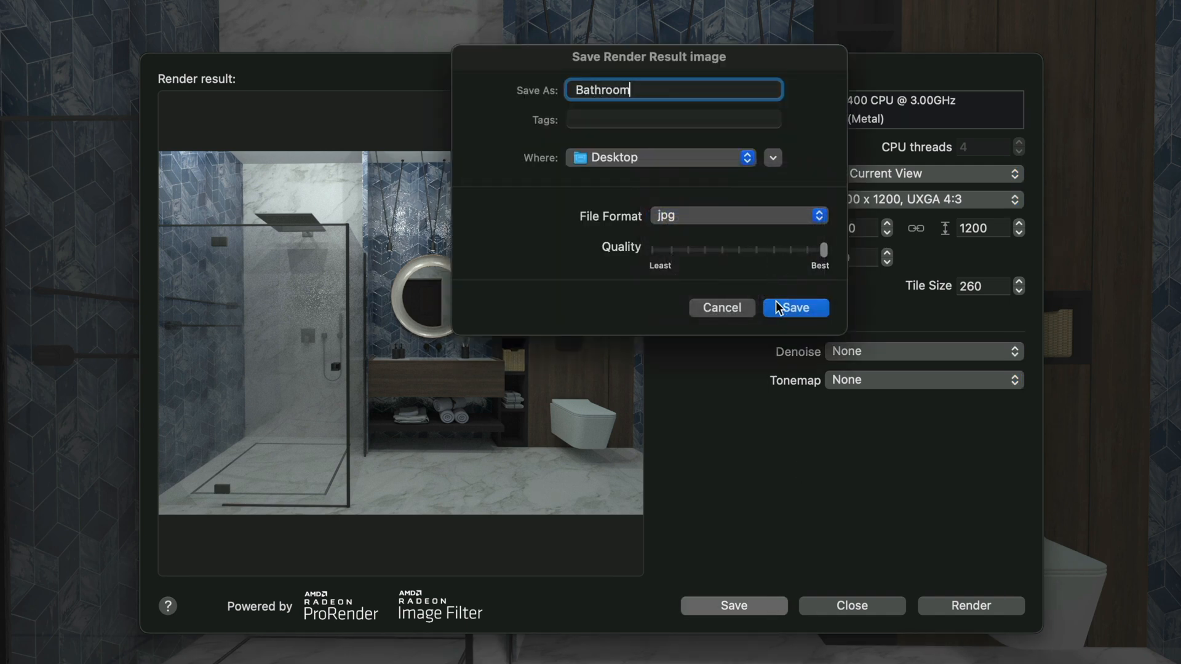
pyautogui.click(796, 308)
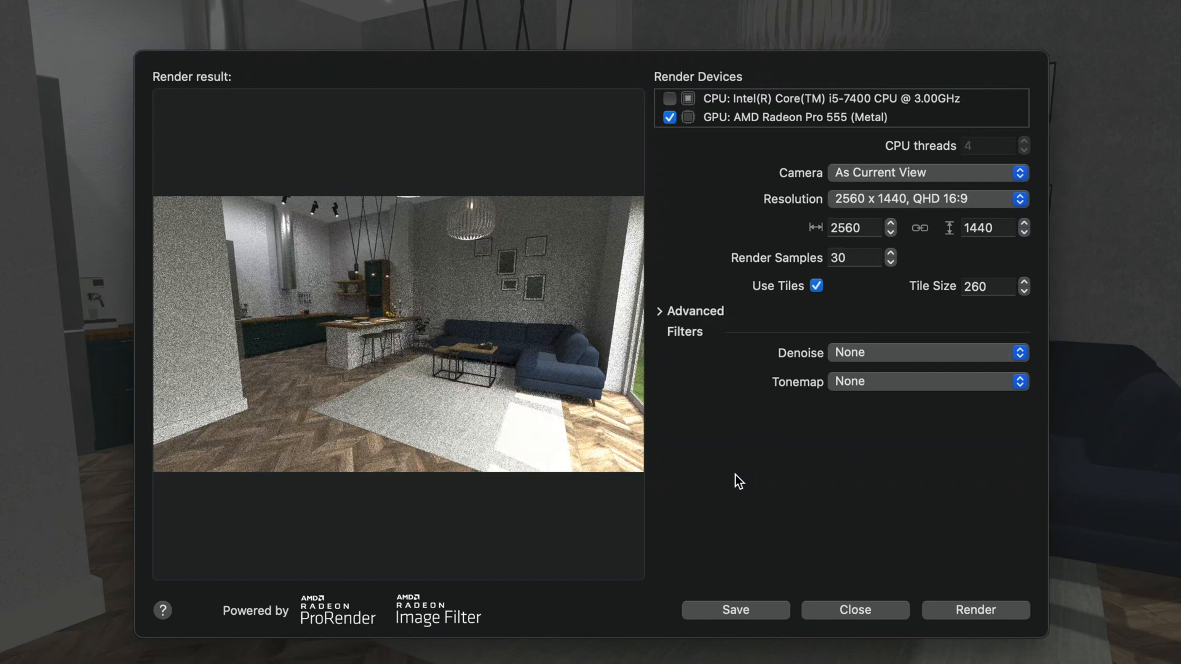
pyautogui.moveTo(766, 431)
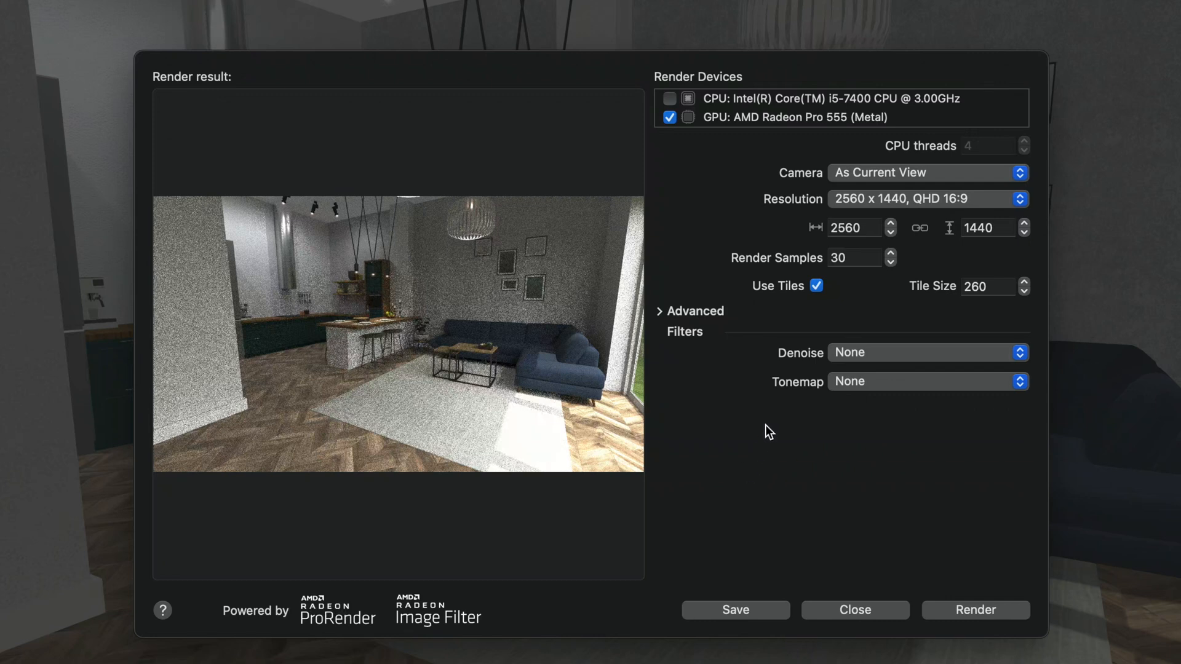
pyautogui.click(928, 353)
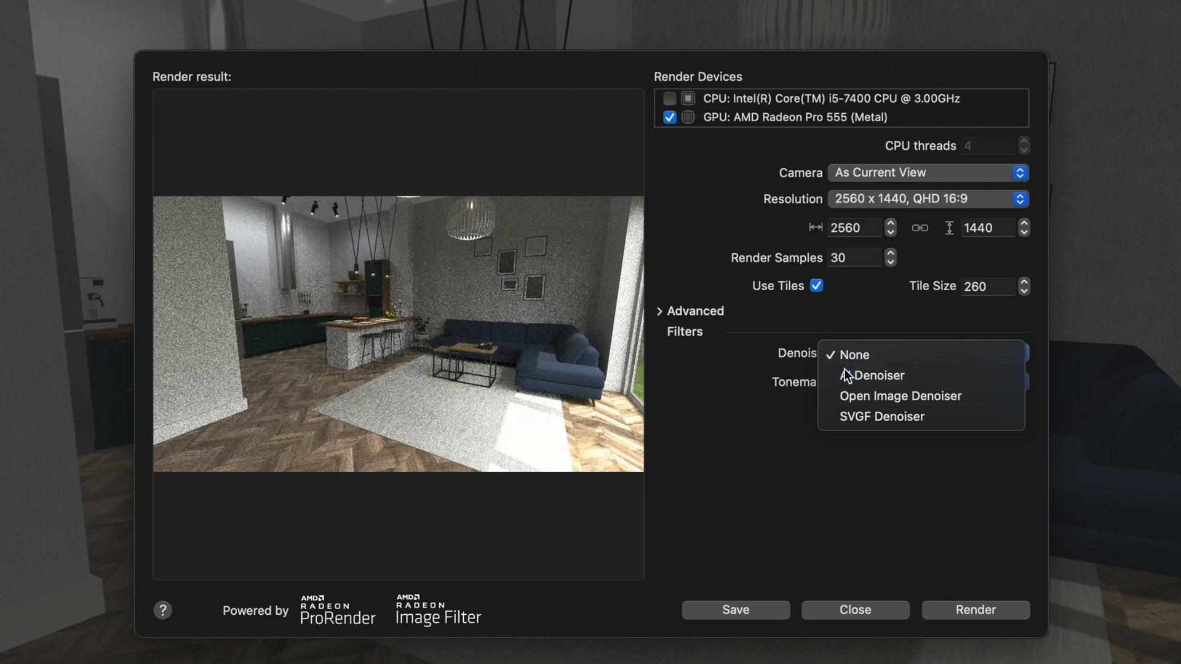
pyautogui.click(874, 376)
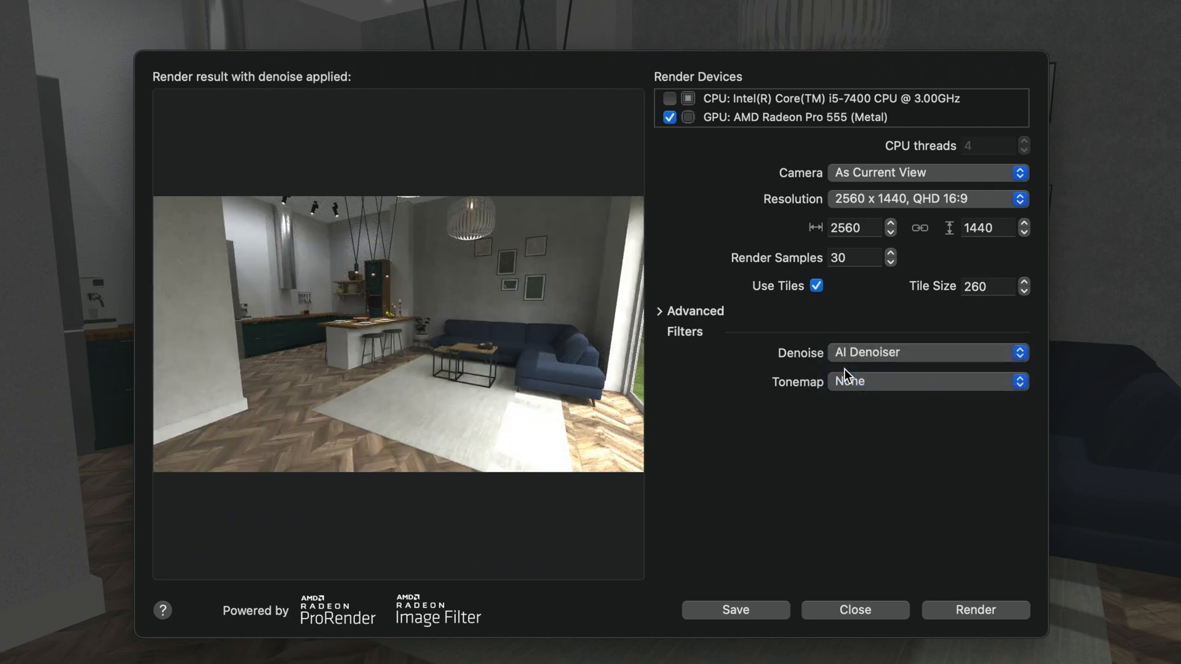
pyautogui.click(928, 352)
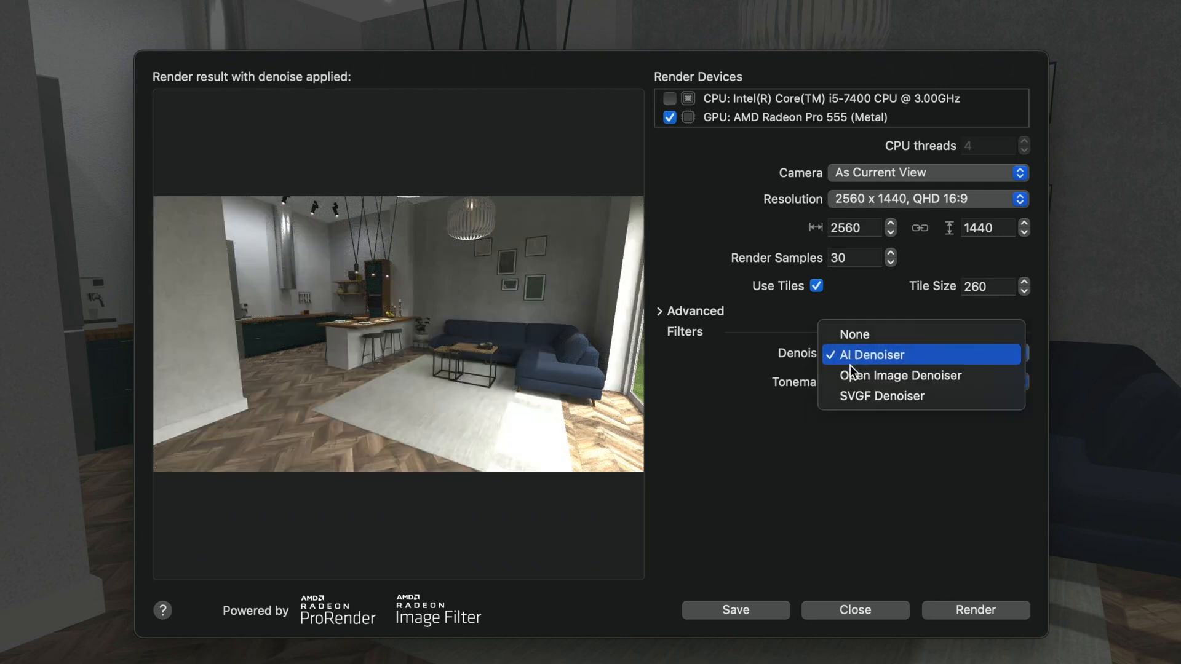
pyautogui.click(900, 375)
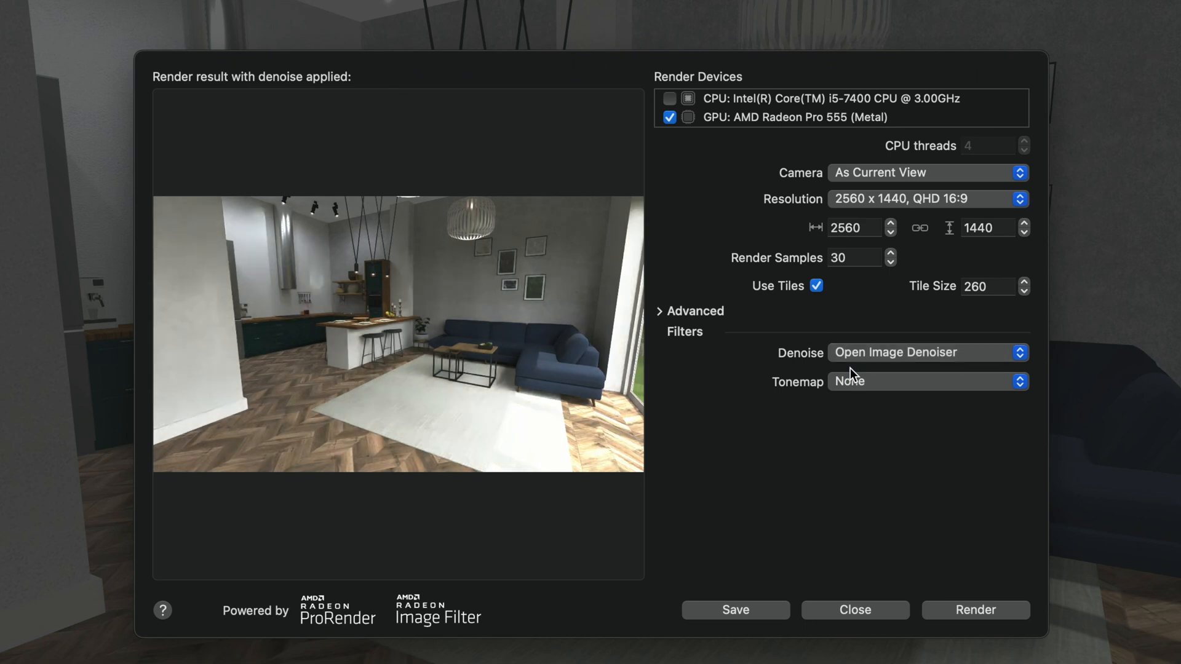
pyautogui.click(927, 352)
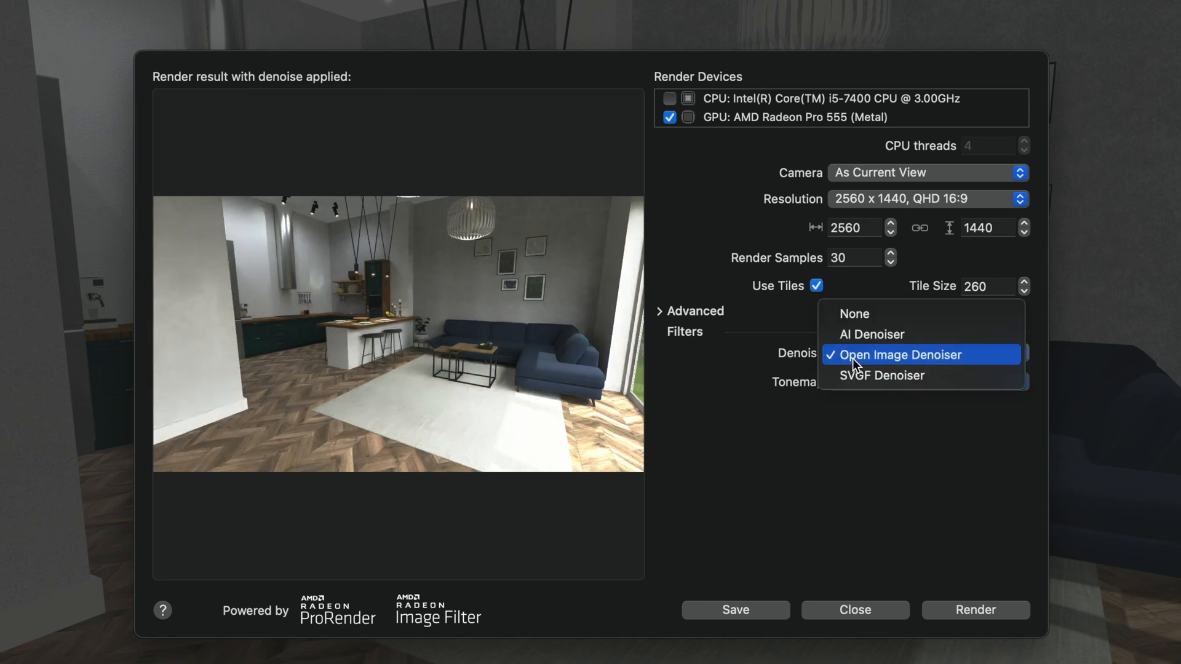
pyautogui.click(872, 334)
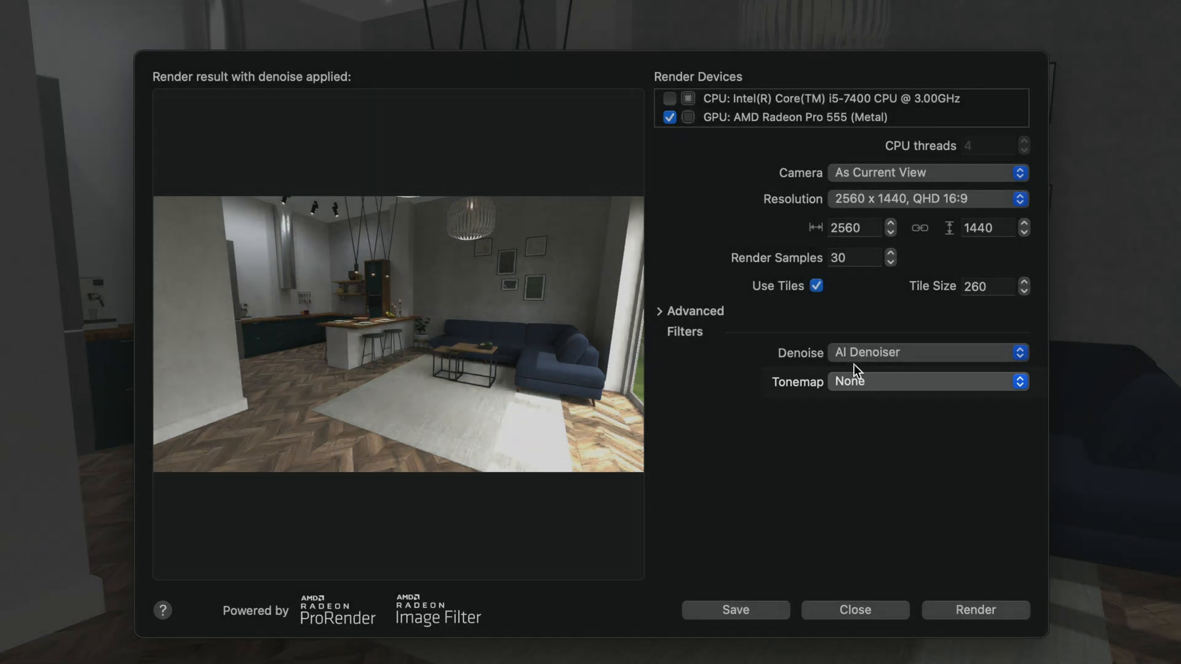
# - Set tone mapping to ACES Filmic and adjust its contrast to 1
pyautogui.click(927, 381)
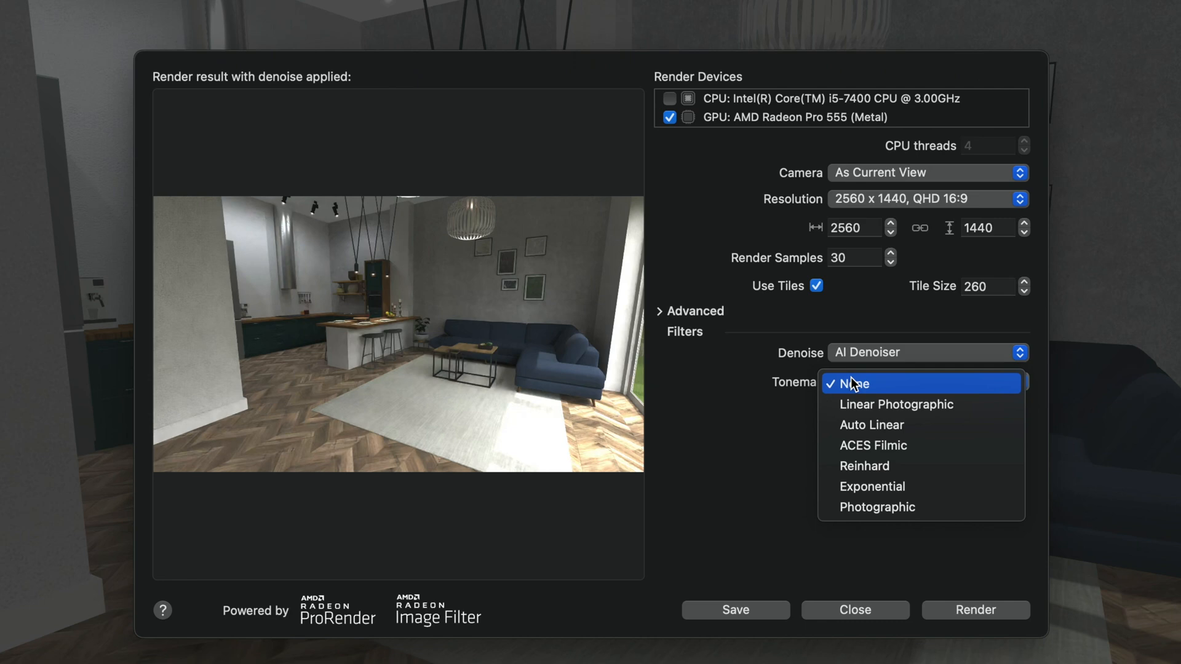
pyautogui.click(873, 445)
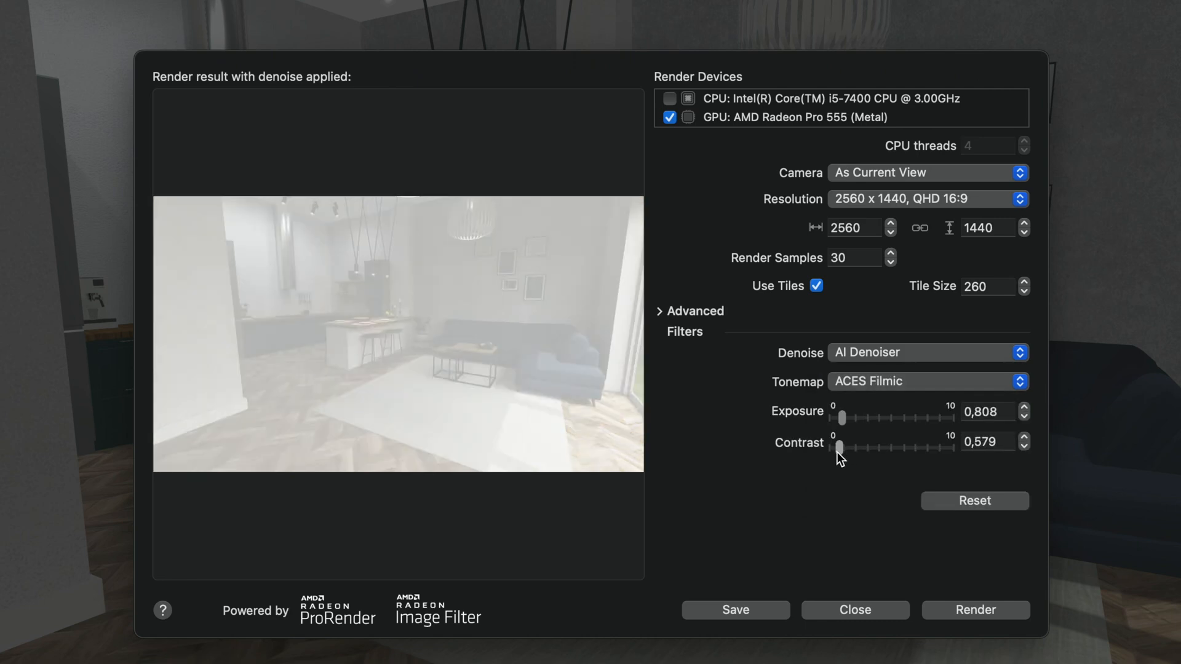
pyautogui.moveTo(838, 449); pyautogui.dragTo(845, 449)
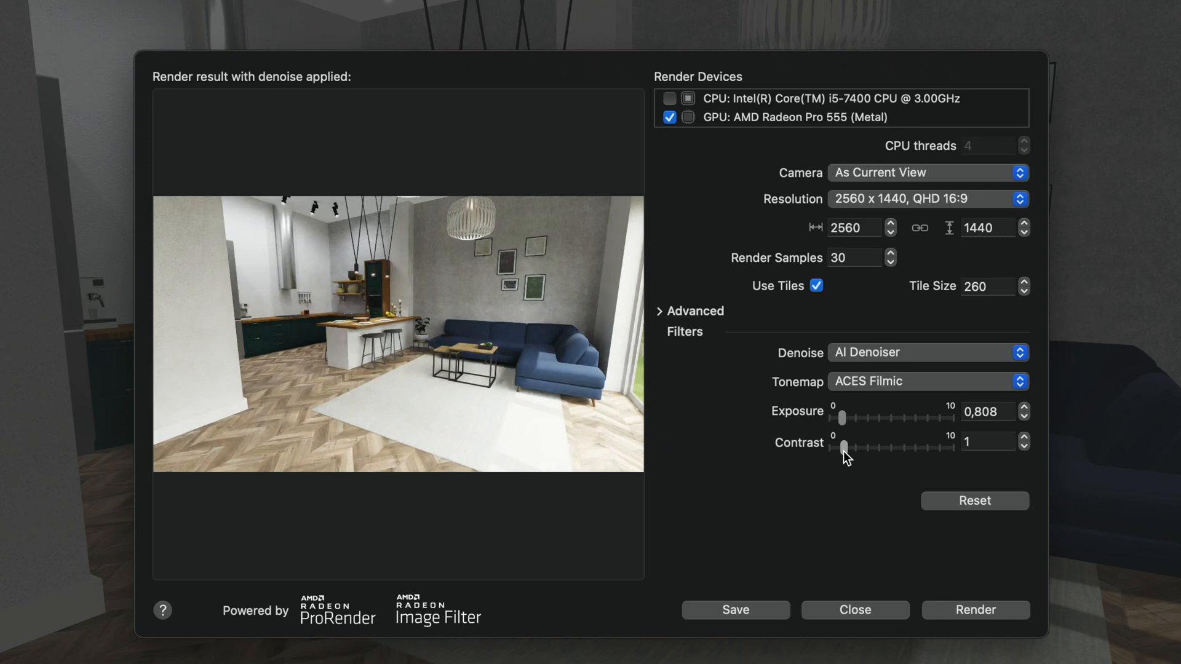
pyautogui.moveTo(845, 417); pyautogui.dragTo(838, 417)
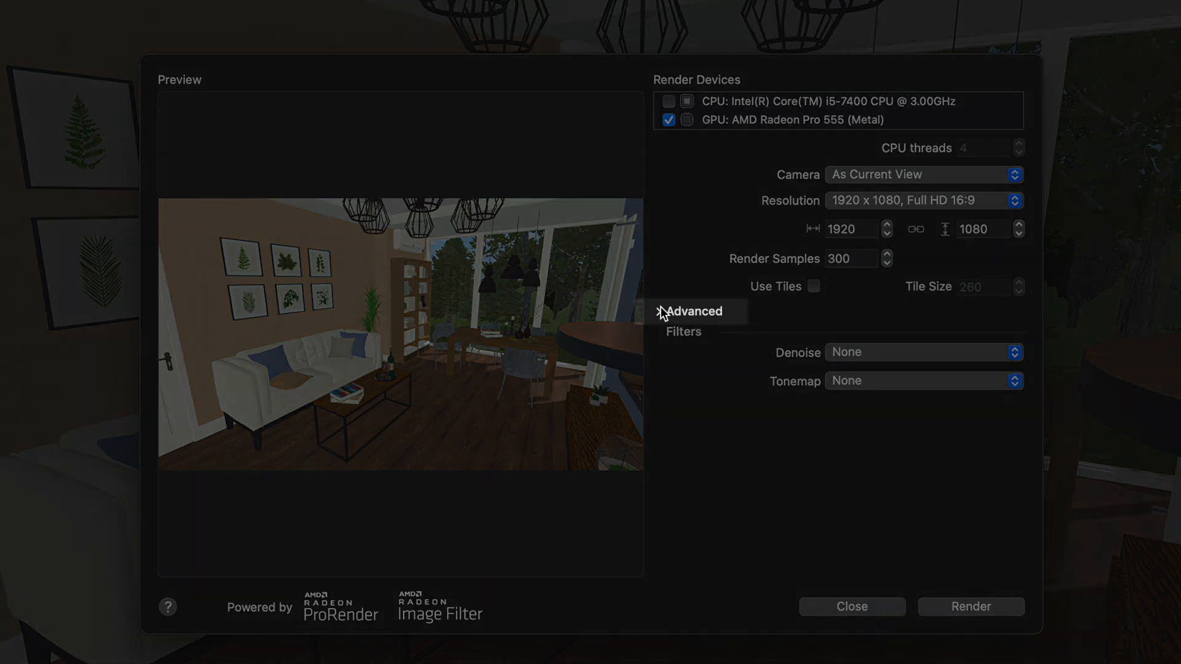
# - Expand the Advanced section to show ray limits, ray cast epsilon and radiance clamping
pyautogui.click(694, 311)
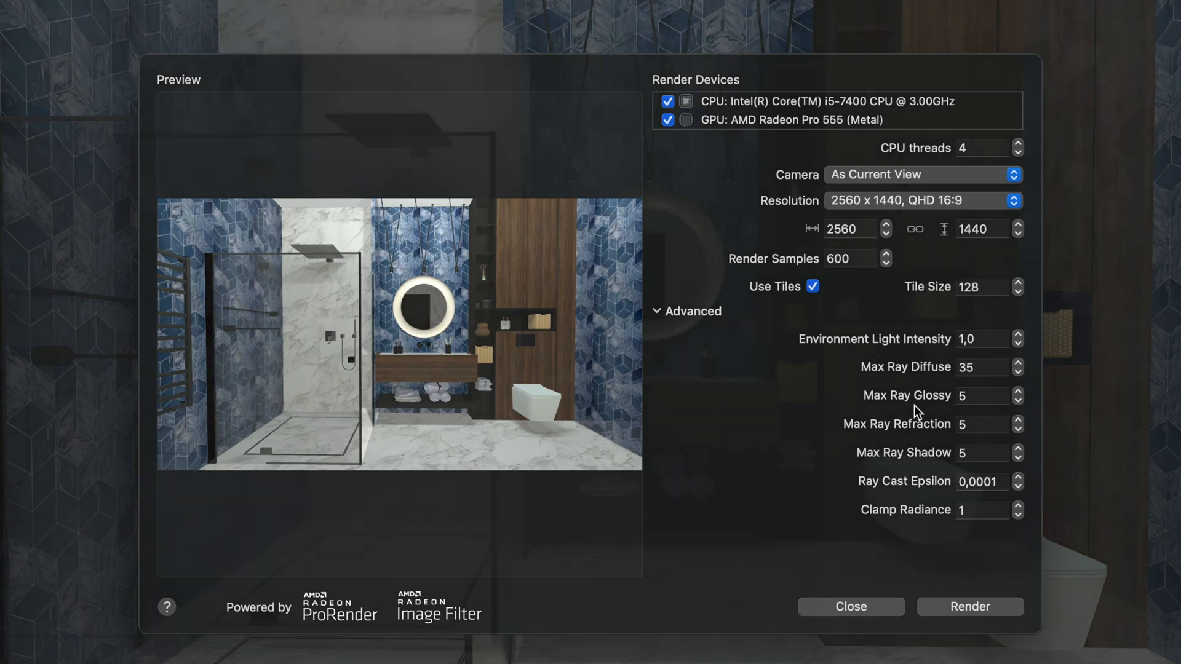
pyautogui.click(970, 607)
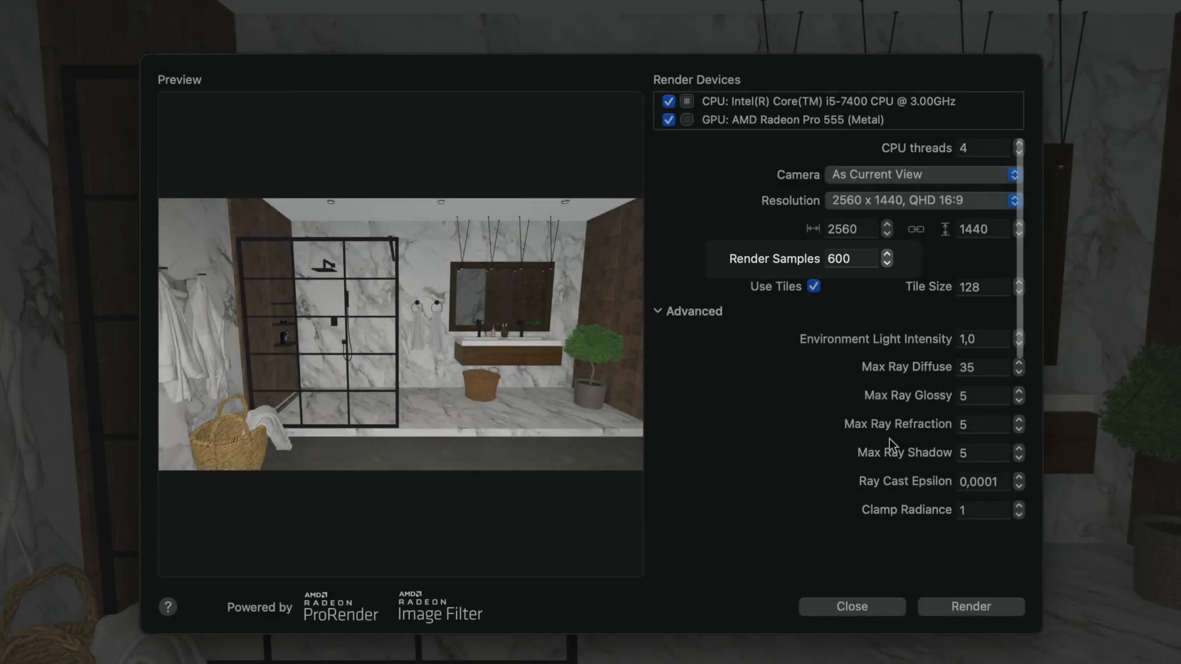
# - Scroll to the adaptive sampling and Filters settings and open the Tonemap list
pyautogui.scroll(-3)
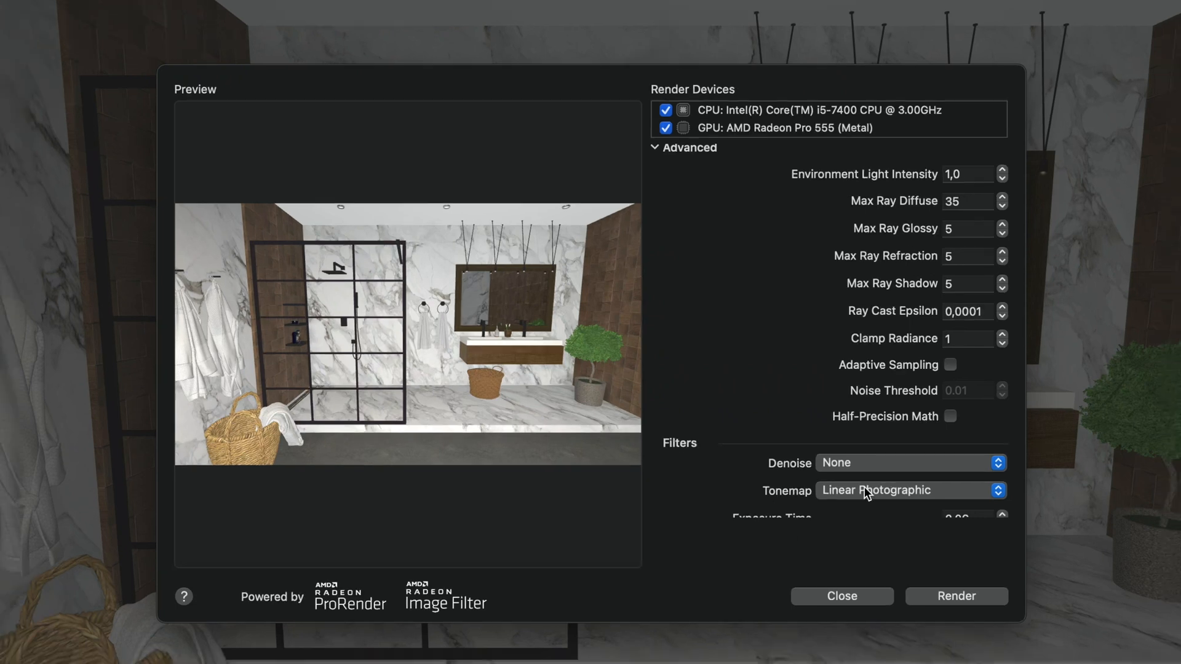
pyautogui.click(842, 596)
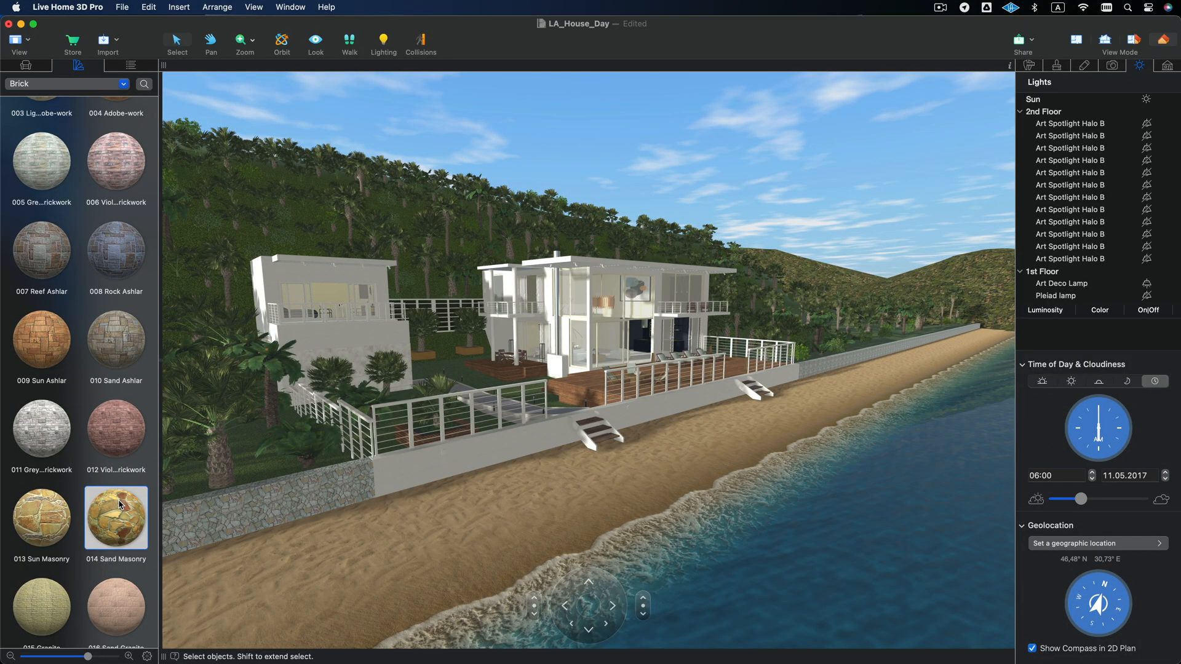
# - Open the 014 Sand Masonry material in the Material Editor via its context menu
pyautogui.rightClick(118, 518)
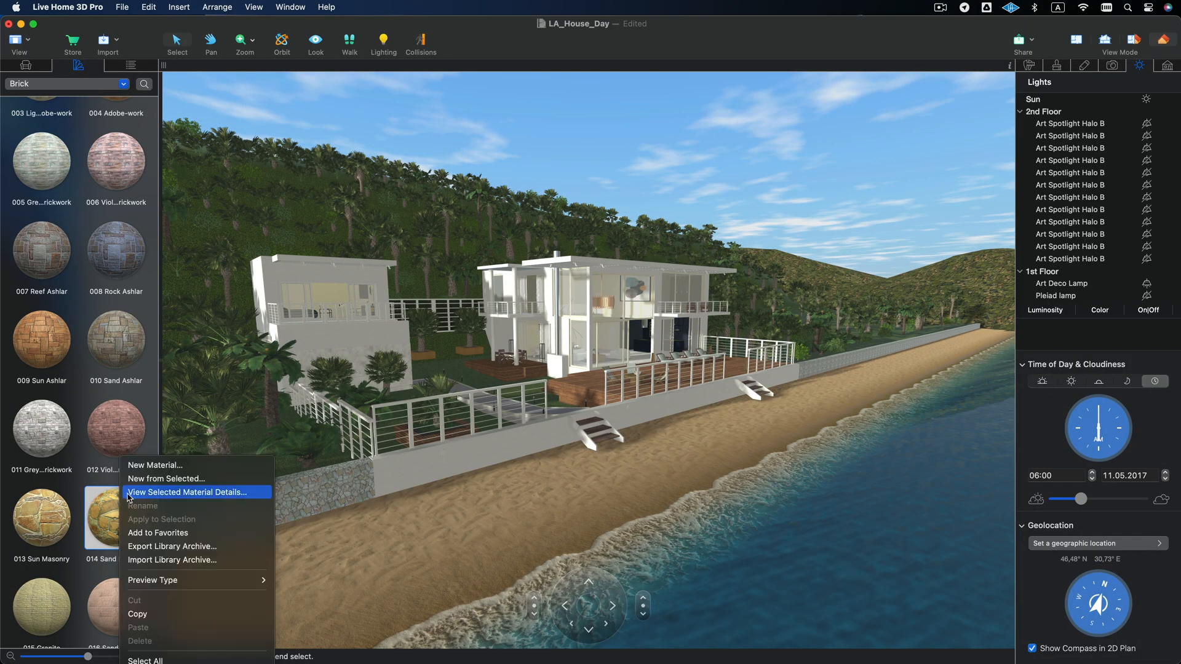
pyautogui.click(195, 492)
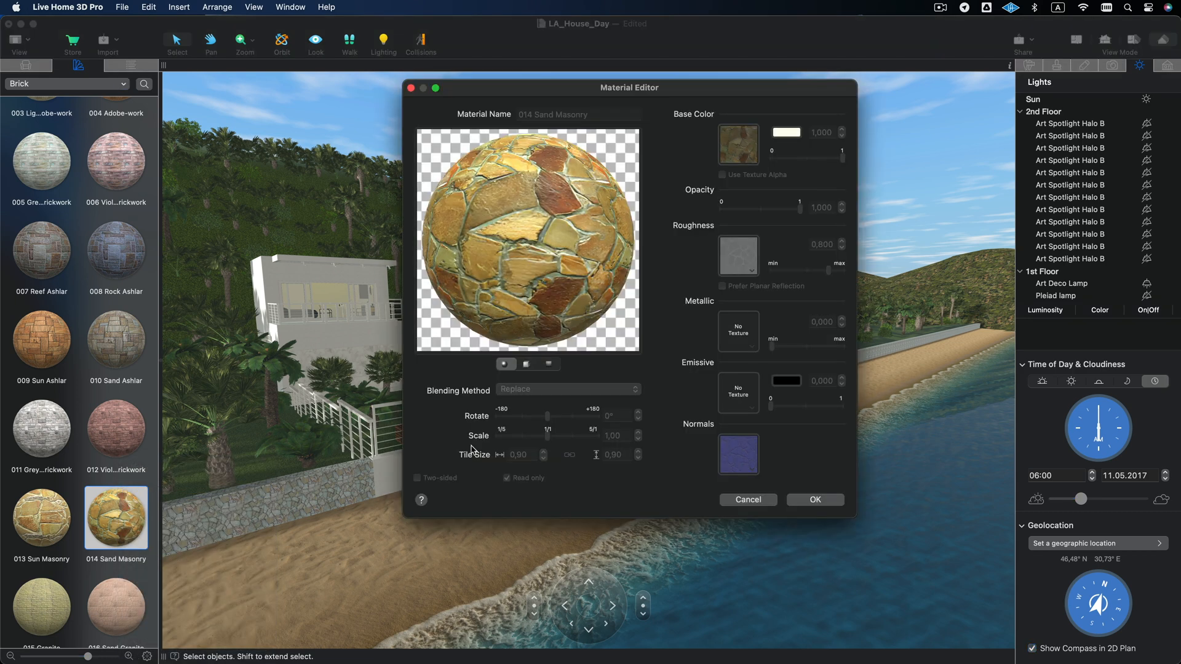